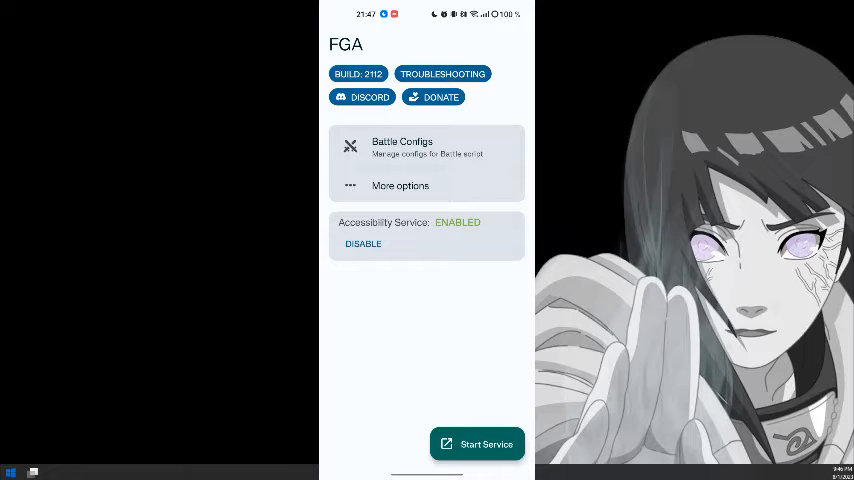
# Review FGA's more options Battle list, then pull down the phone's notification shade
pyautogui.click(400, 185)
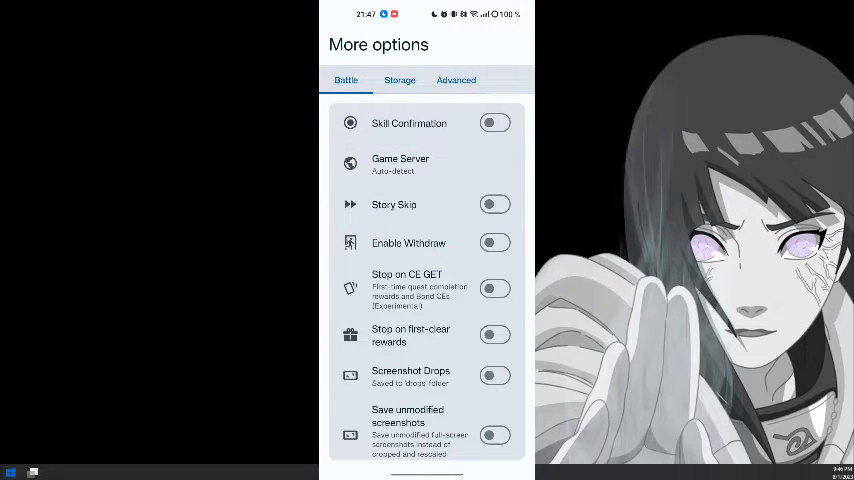
pyautogui.click(456, 80)
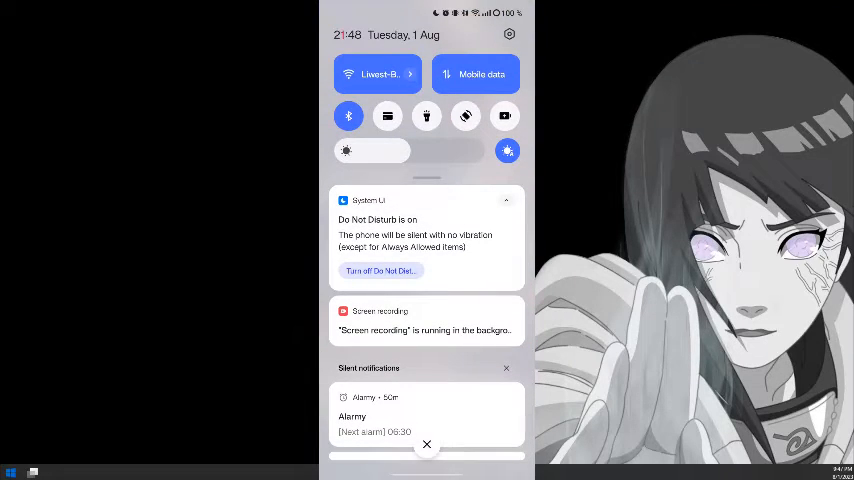
# Tap Build number under About device > Version to enable Developer mode, then return to Settings
pyautogui.click(509, 35)
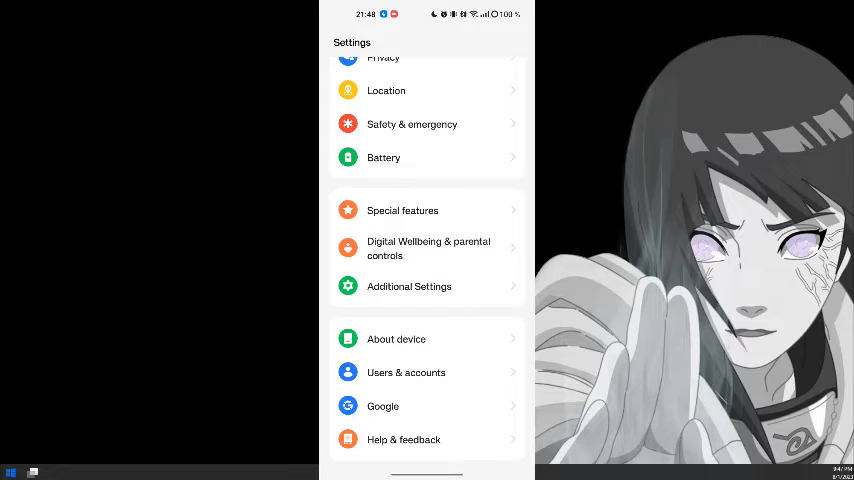
pyautogui.click(396, 339)
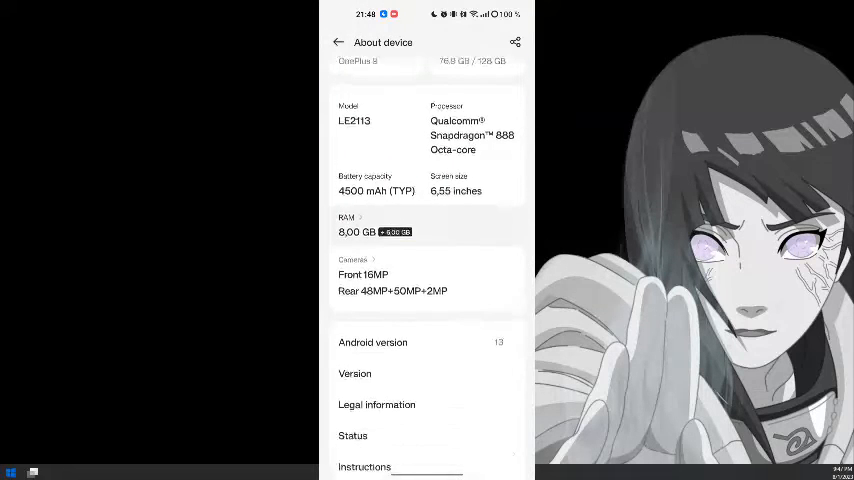
pyautogui.click(355, 373)
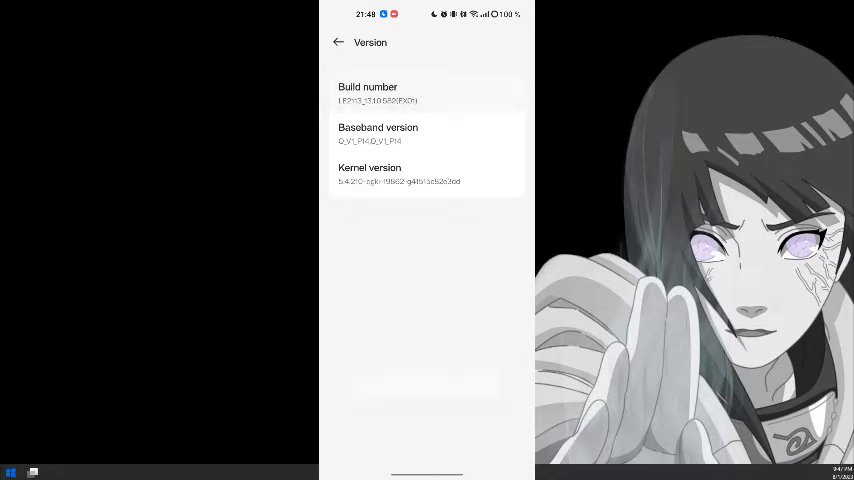
pyautogui.click(368, 93)
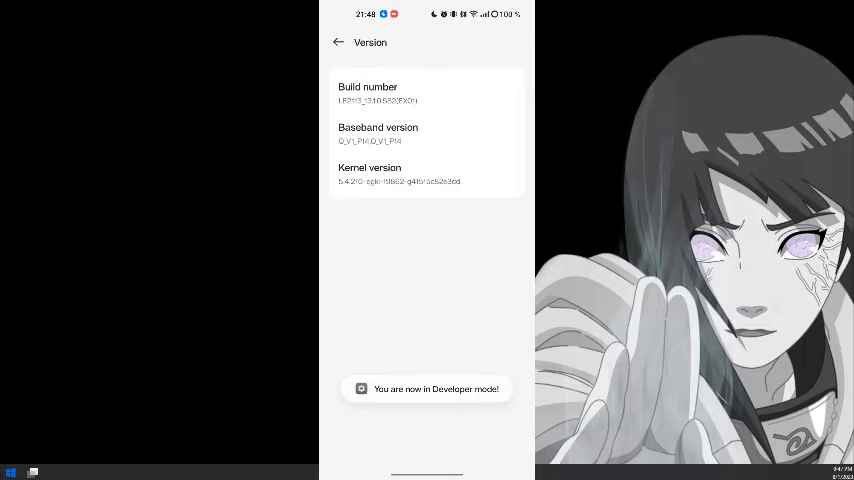
pyautogui.click(338, 42)
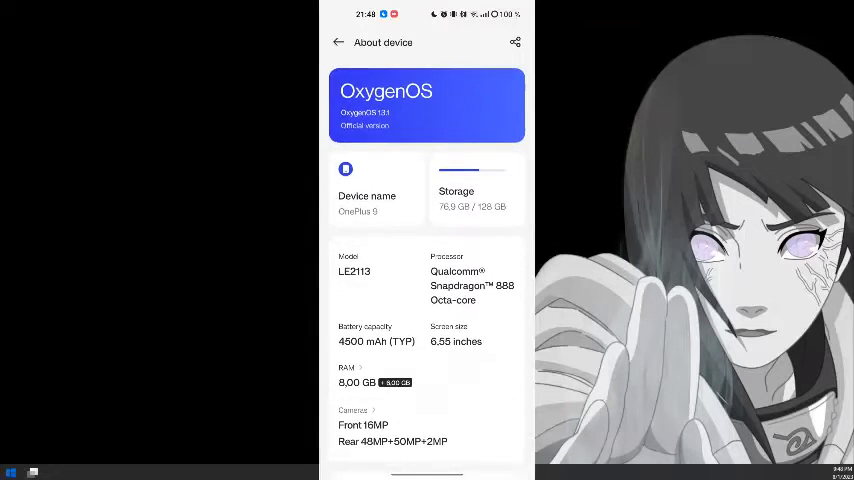
pyautogui.click(338, 42)
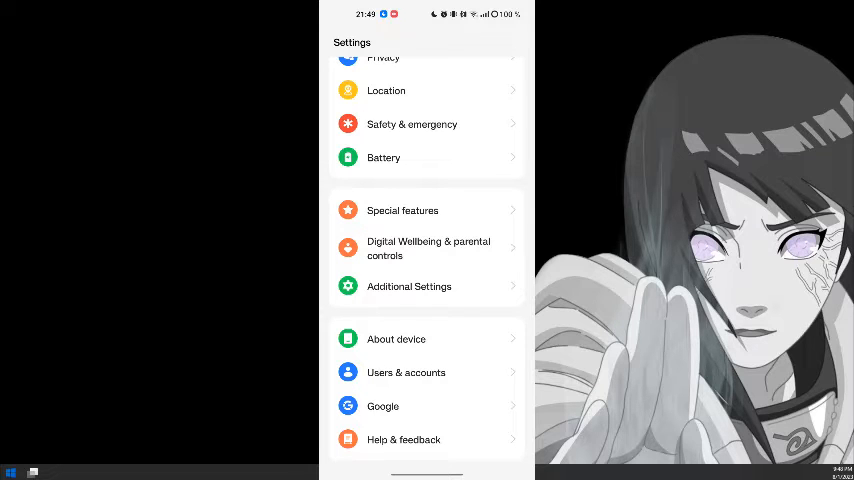
# Open Developer options under Additional Settings
pyautogui.click(409, 286)
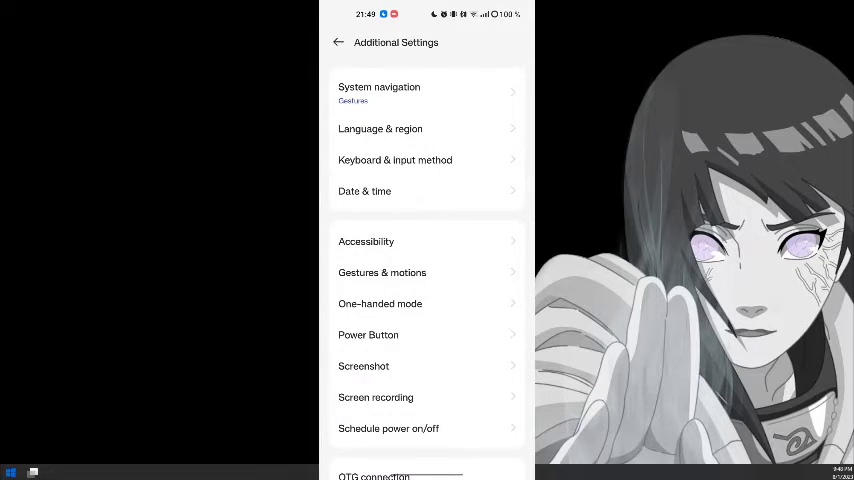
pyautogui.scroll(-3)
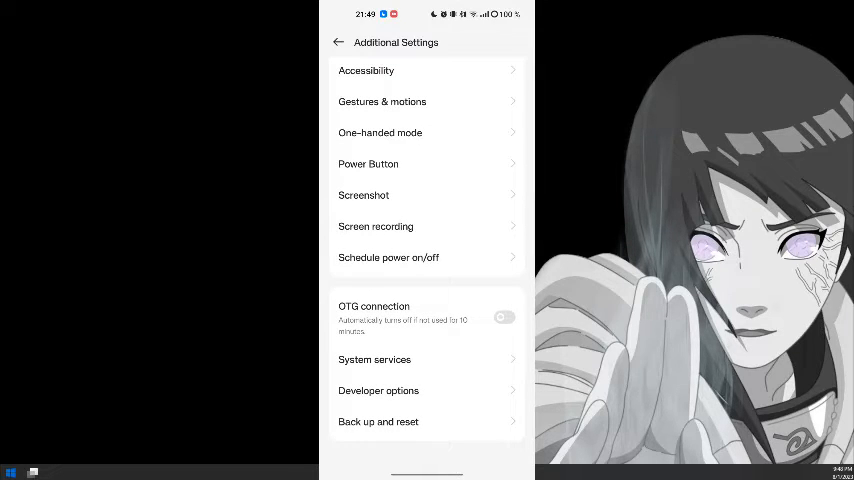
pyautogui.click(378, 390)
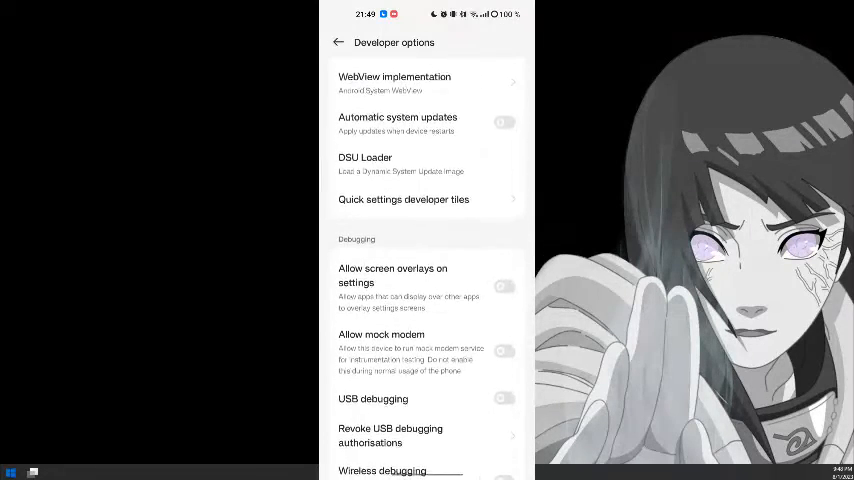
pyautogui.scroll(-3)
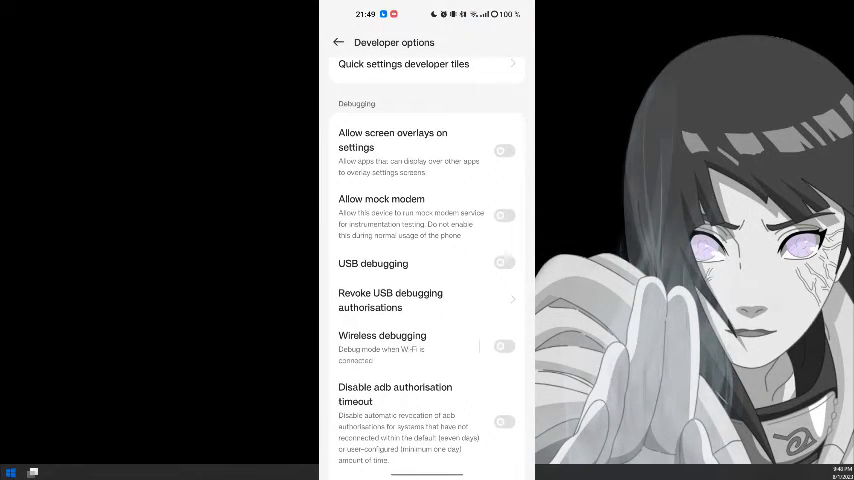
# Turn on USB debugging and always allow this computer to debug the phone
pyautogui.click(504, 263)
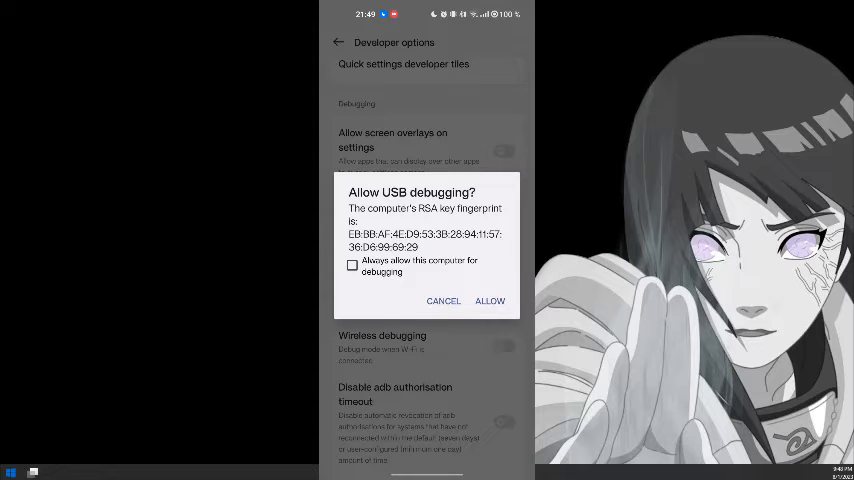
pyautogui.click(352, 265)
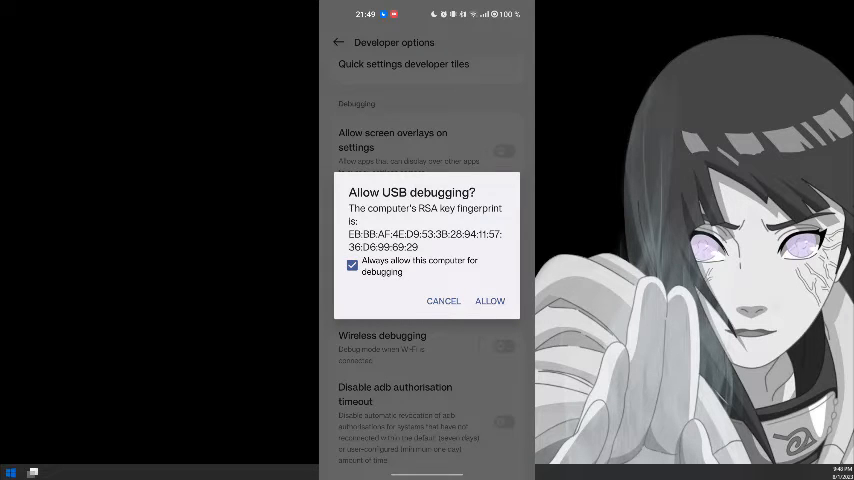
pyautogui.click(489, 301)
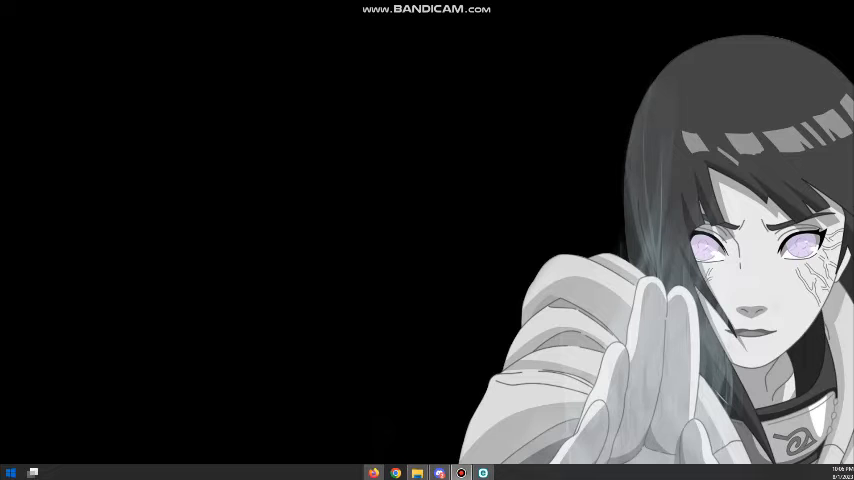
pyautogui.moveTo(374, 472)
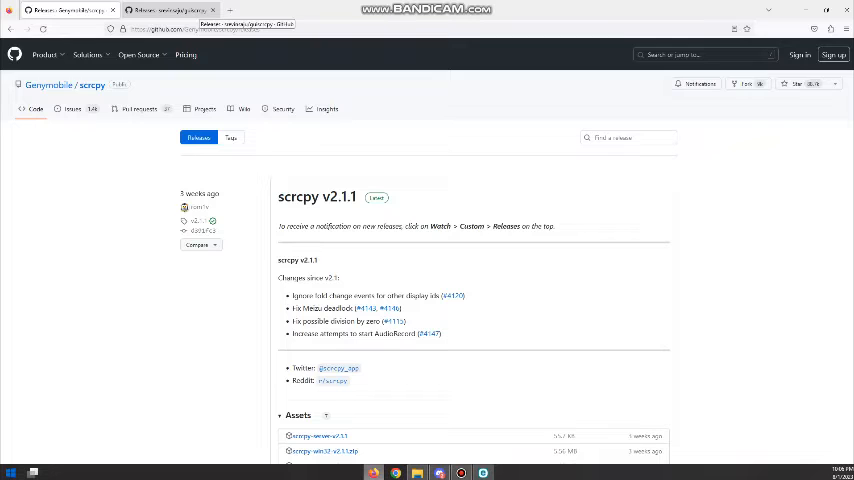
# Download scrcpy-win64-v2.1.1.zip from the scrcpy GitHub releases page
pyautogui.scroll(-3)
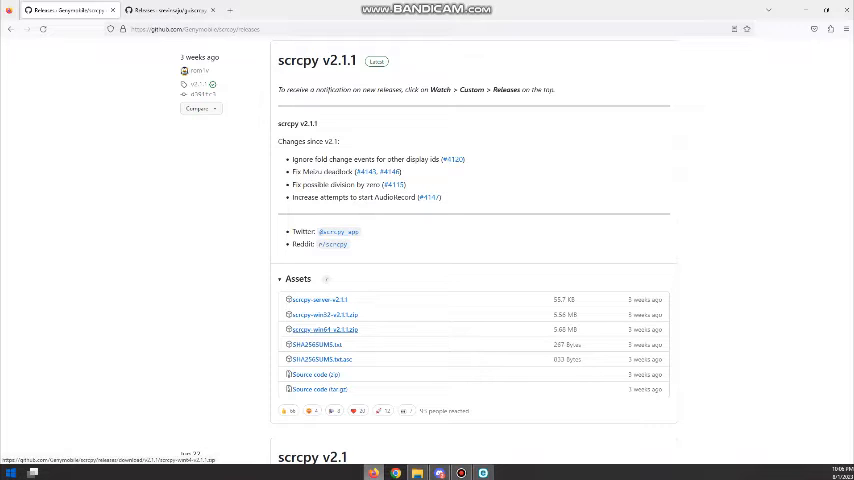
pyautogui.click(323, 328)
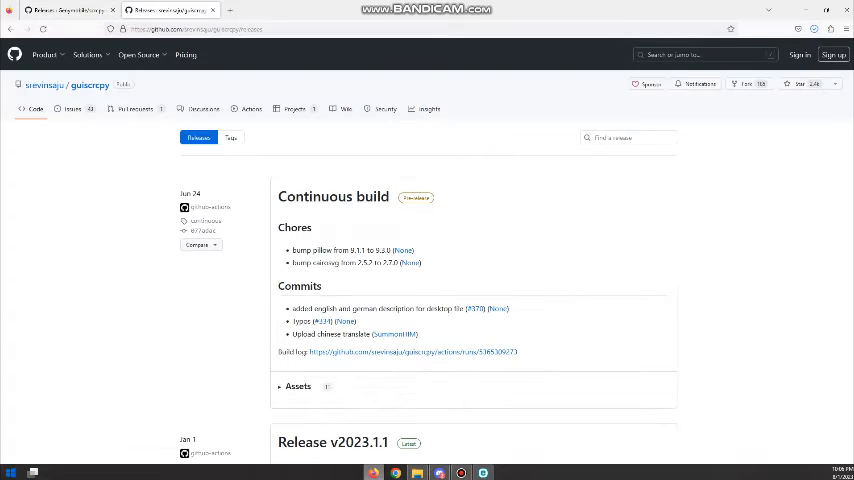
# Download the Windows guiscrcpy exe from the Continuous build assets
pyautogui.scroll(-3)
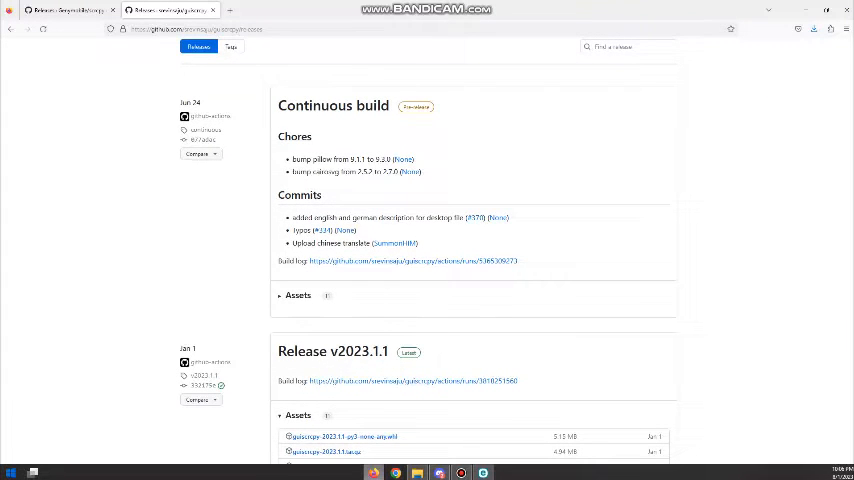
pyautogui.click(298, 295)
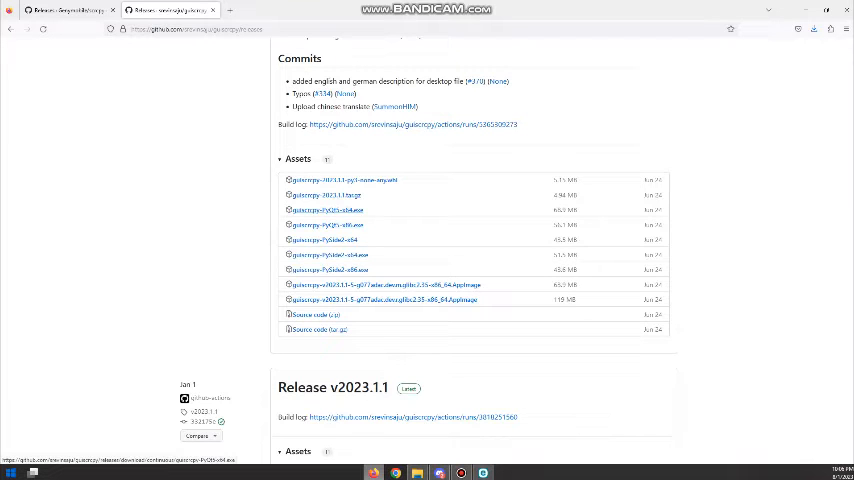
pyautogui.click(330, 269)
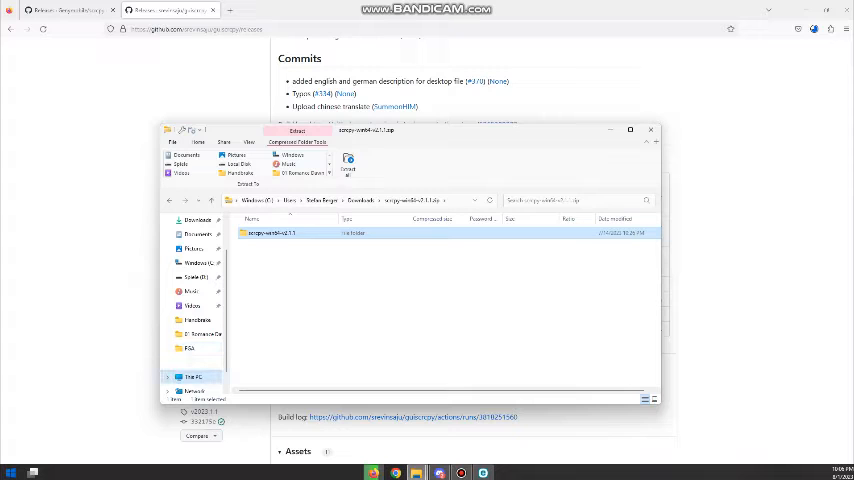
# Place the scrcpy folder from the zip at the root of Windows (C:)
pyautogui.click(194, 377)
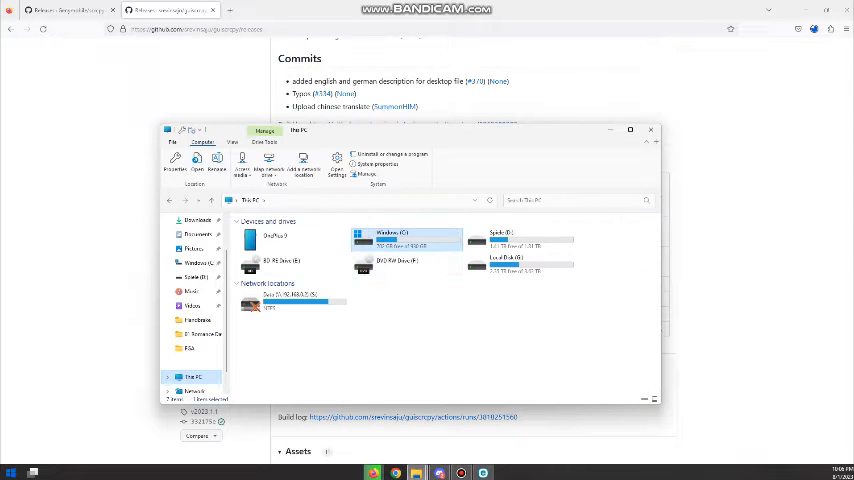
pyautogui.doubleClick(405, 240)
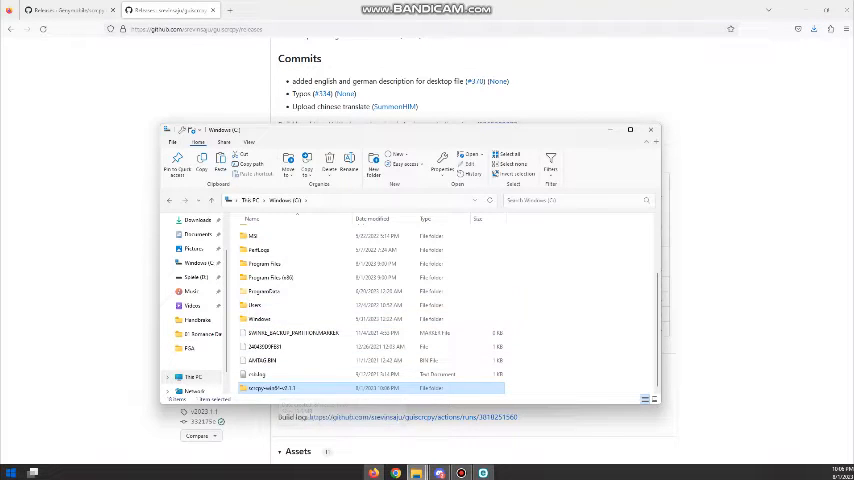
pyautogui.click(196, 219)
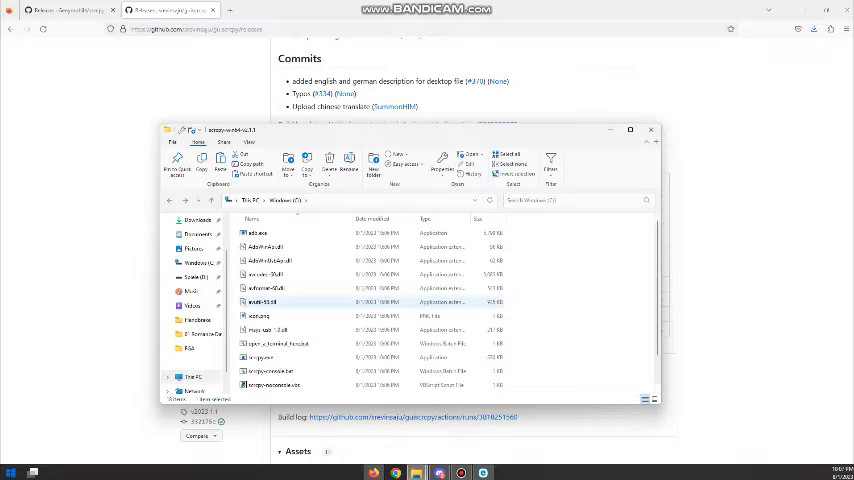
# Put the guiscrcpy exe in the scrcpy folder and run it past SmartScreen
pyautogui.click(278, 316)
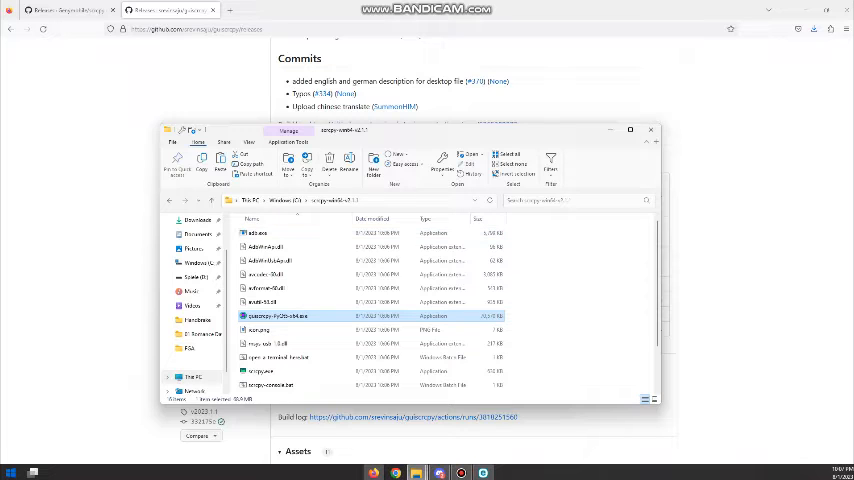
pyautogui.doubleClick(277, 315)
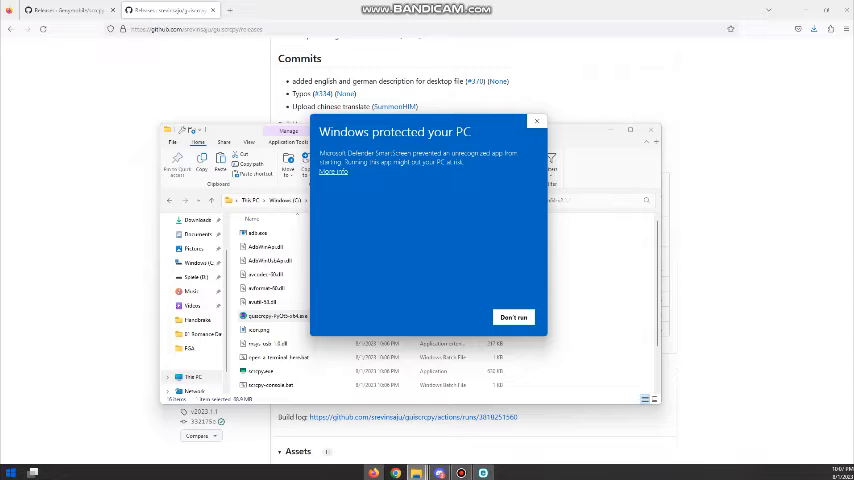
pyautogui.click(514, 317)
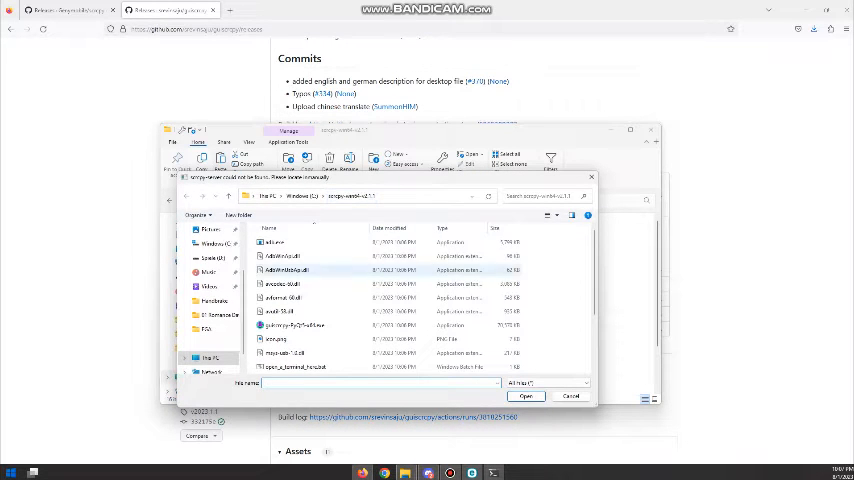
# Select the scrcpy-server file in the file dialog
pyautogui.scroll(-3)
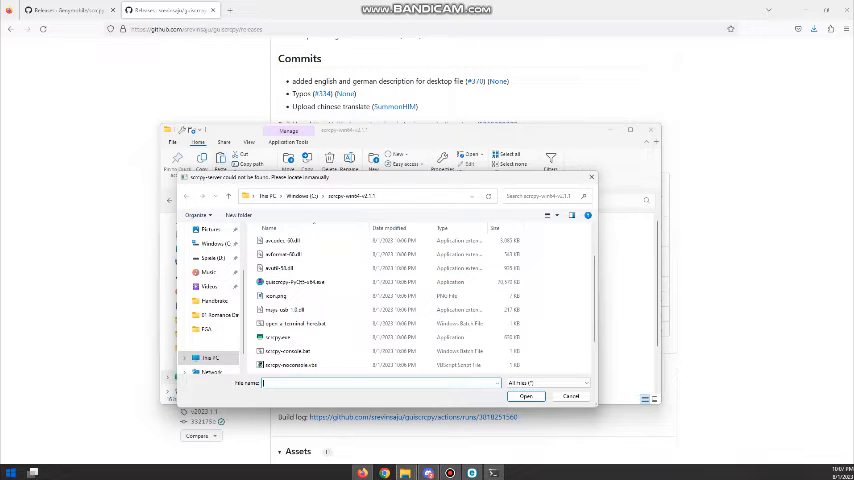
pyautogui.scroll(-3)
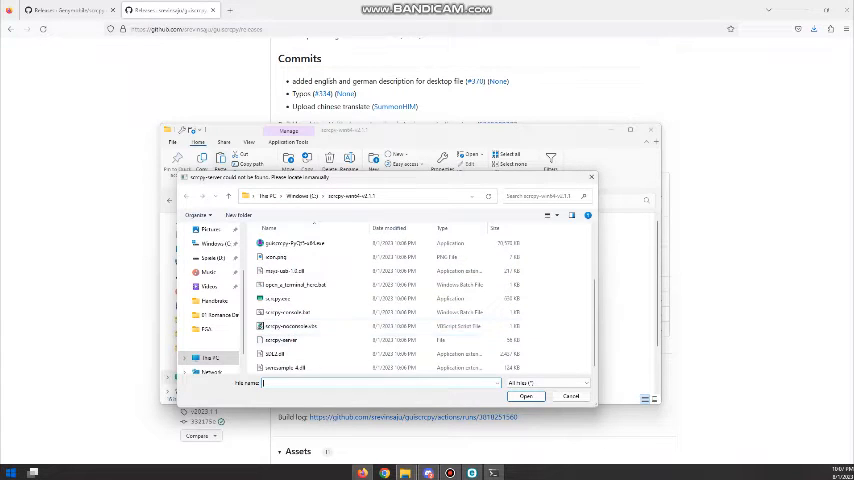
pyautogui.click(281, 340)
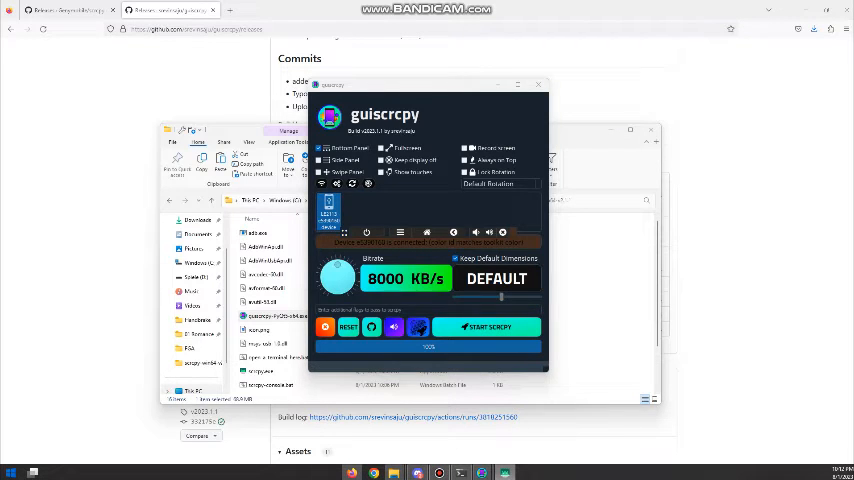
# Start scrcpy mirroring from guiscrcpy and open FGA on the mirrored phone
pyautogui.click(489, 327)
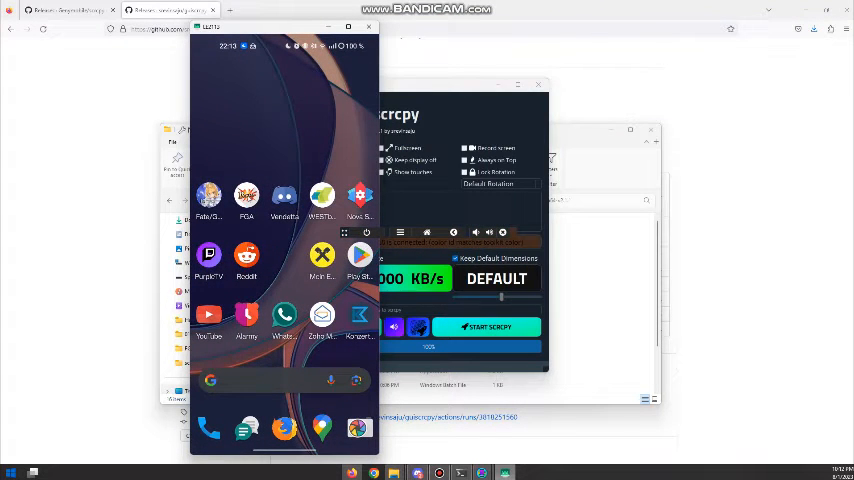
pyautogui.click(246, 200)
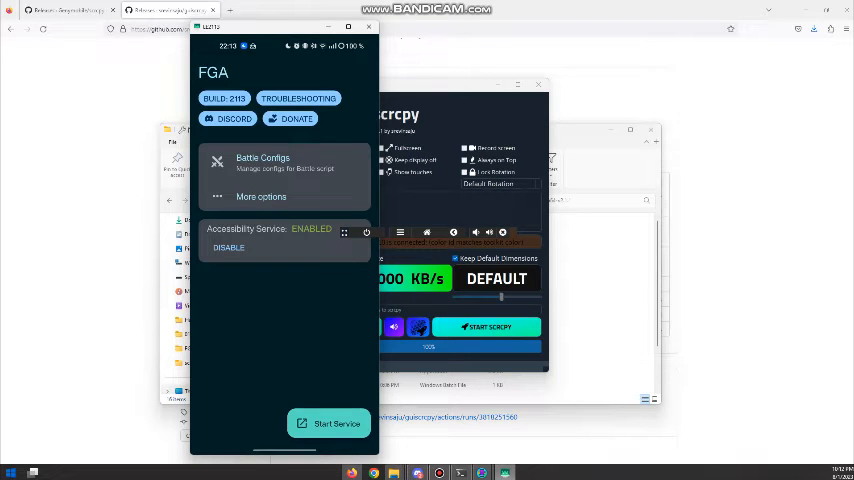
pyautogui.click(261, 196)
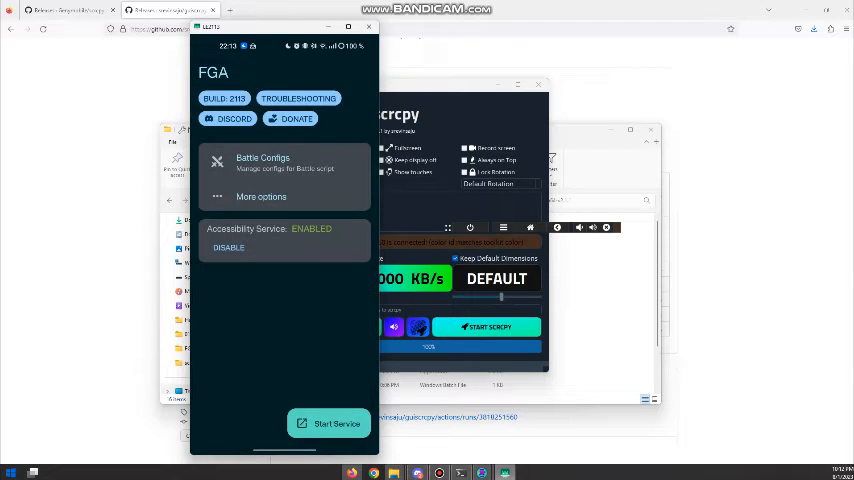
pyautogui.click(328, 423)
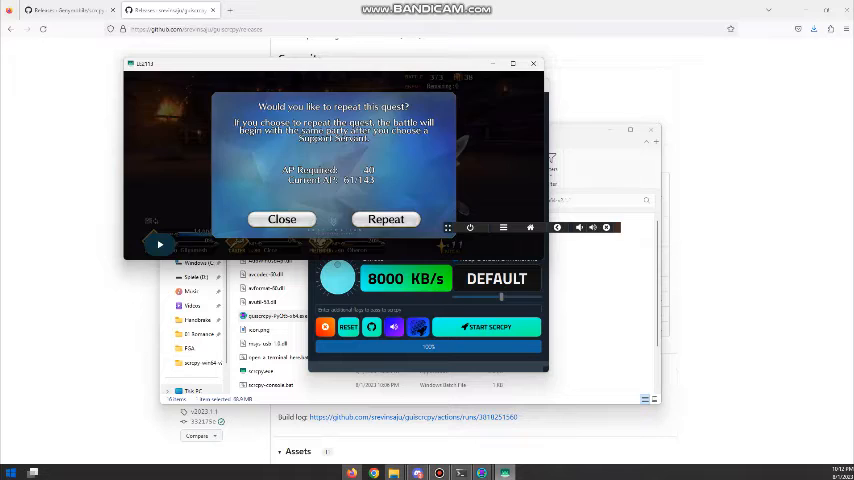
# Close the scrcpy phone mirror window
pyautogui.click(281, 219)
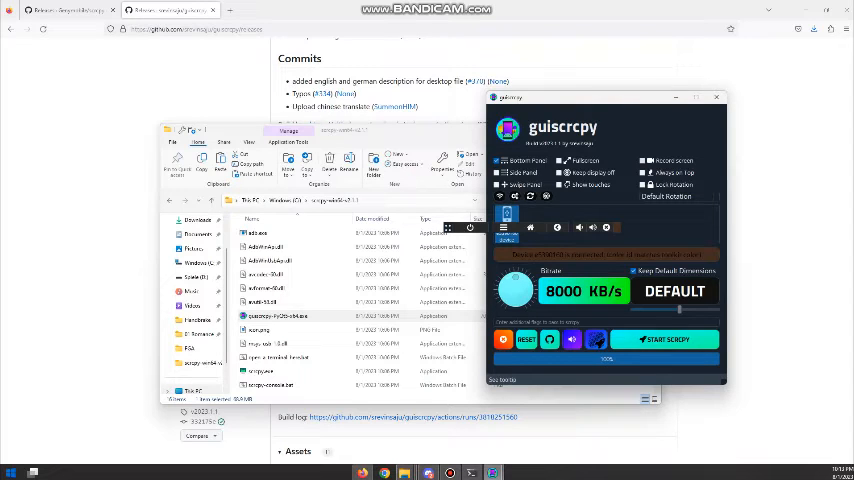
# Restart phone mirroring from guiscrcpy with screen recording on
pyautogui.click(644, 160)
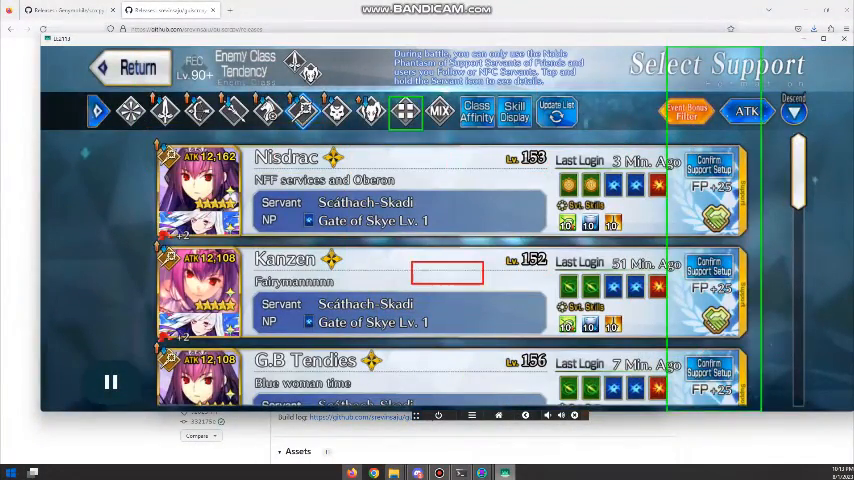
# Start the FGA quest with the current party, then dismiss the 'Script stopped by user' message
pyautogui.scroll(-3)
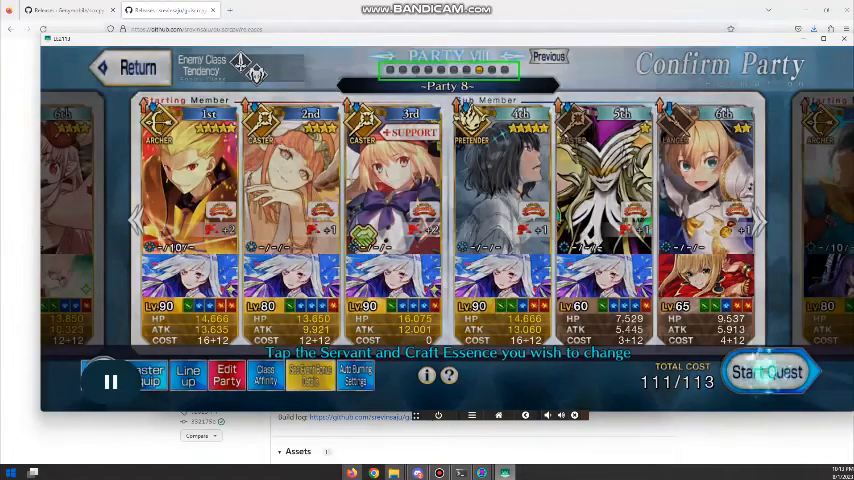
pyautogui.click(768, 371)
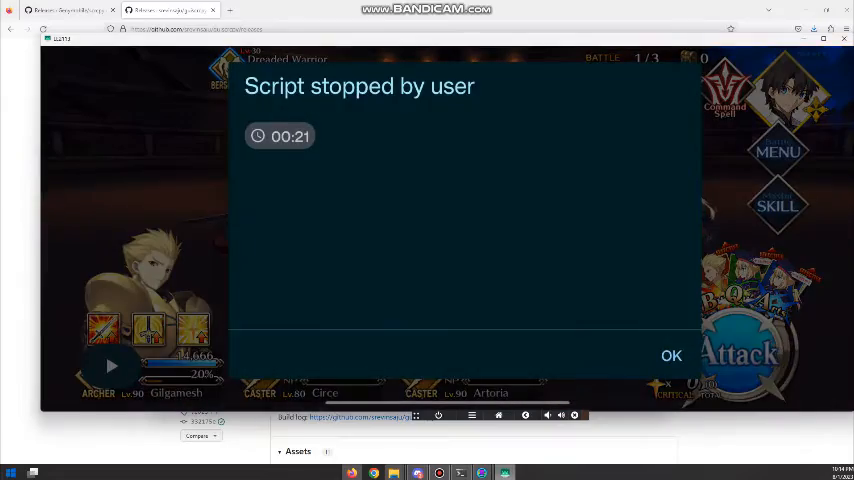
pyautogui.click(671, 355)
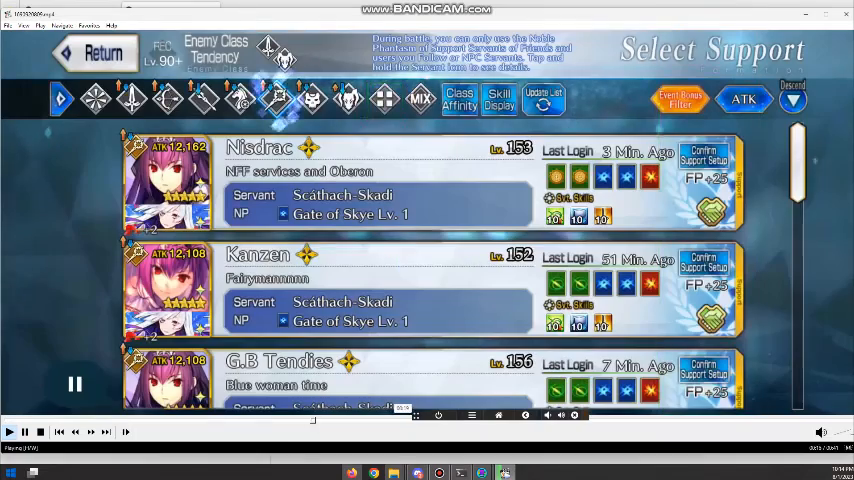
# Watch the recorded FGA run in the media player, then close the playback window
pyautogui.scroll(-3)
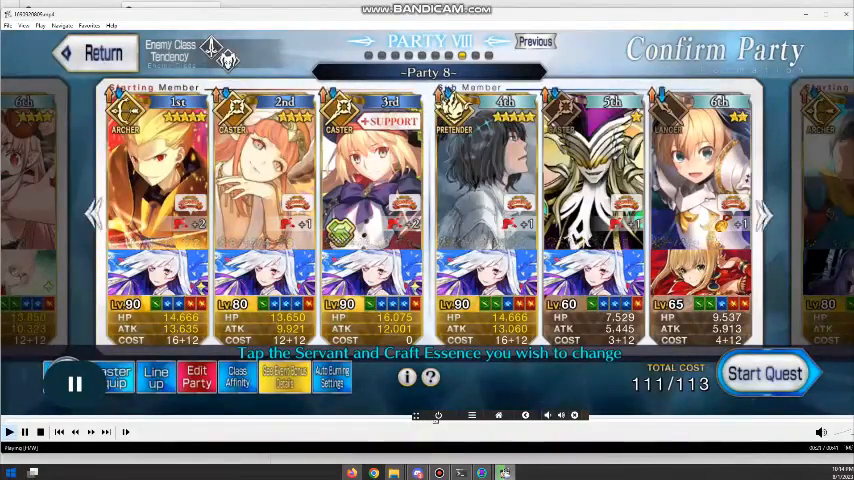
pyautogui.click(765, 373)
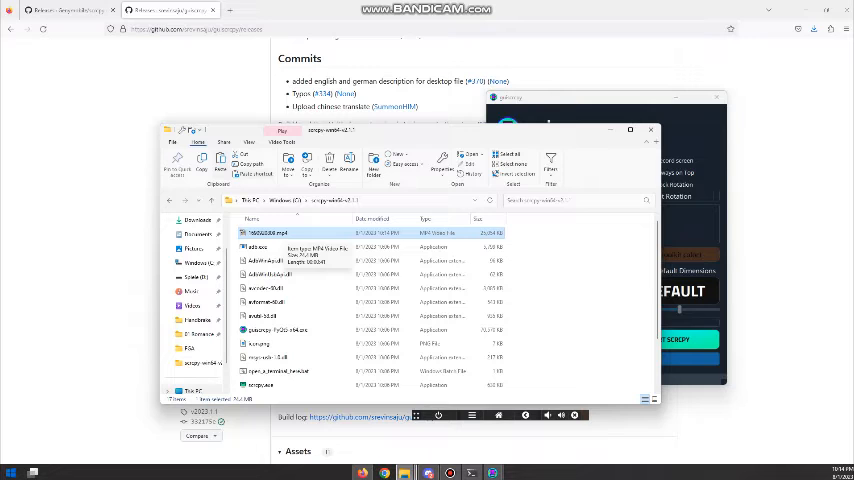
# Go to streamable.com in a new Firefox tab
pyautogui.click(330, 10)
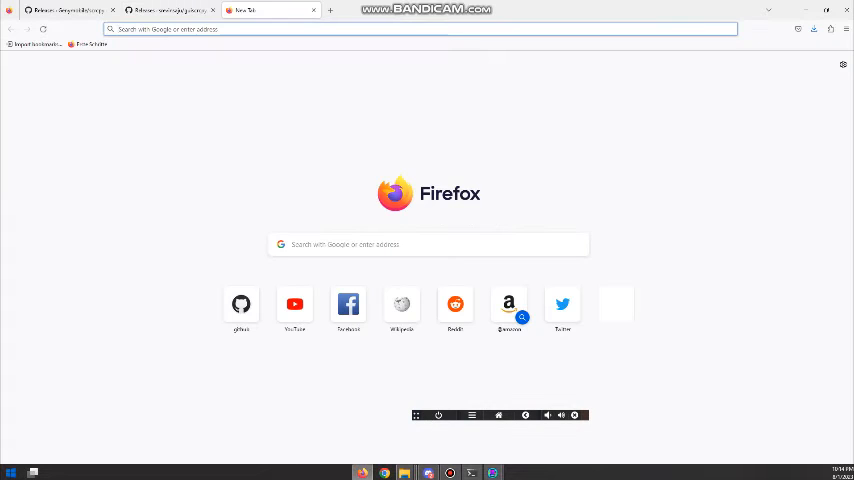
pyautogui.write('streamable.com')
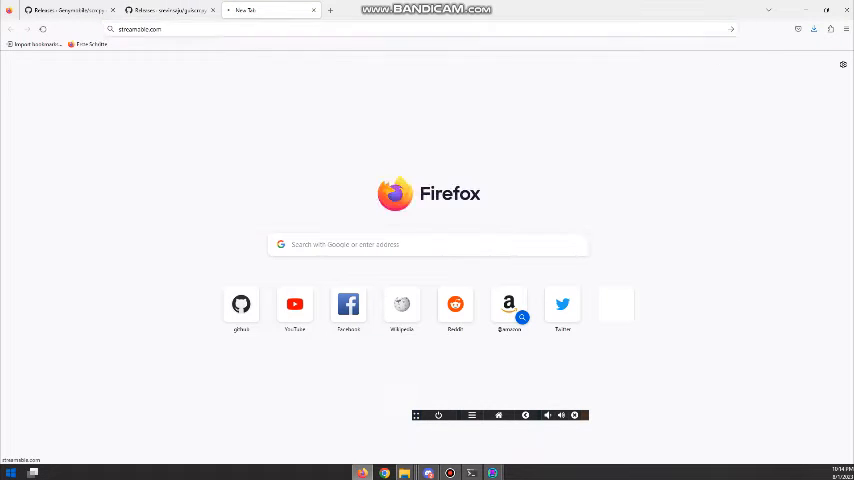
pyautogui.press('Return')
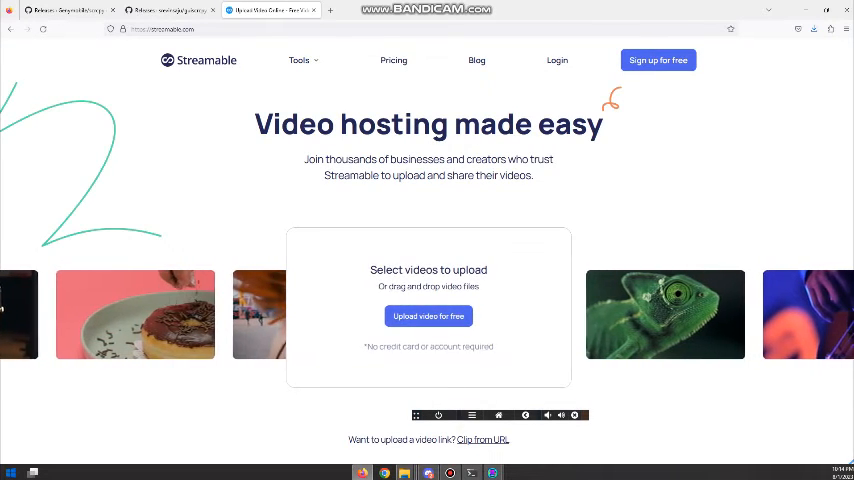
# Upload the recorded FGA MP4 to Streamable as a guest
pyautogui.click(428, 316)
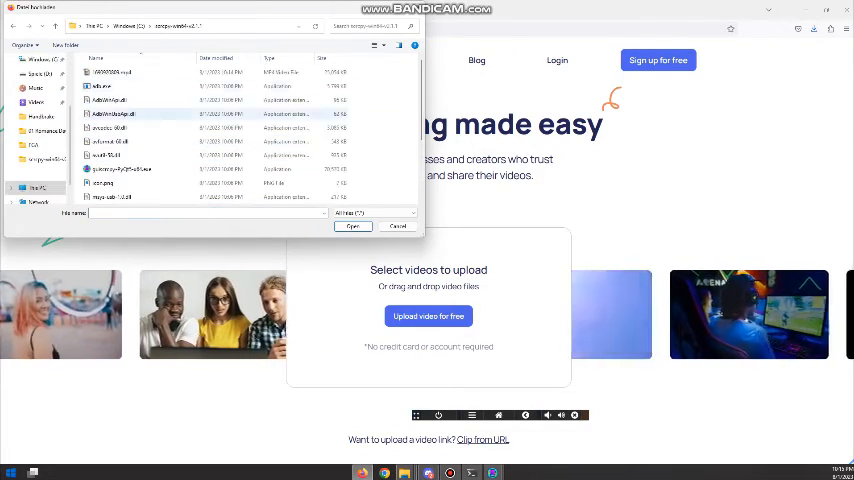
pyautogui.click(352, 226)
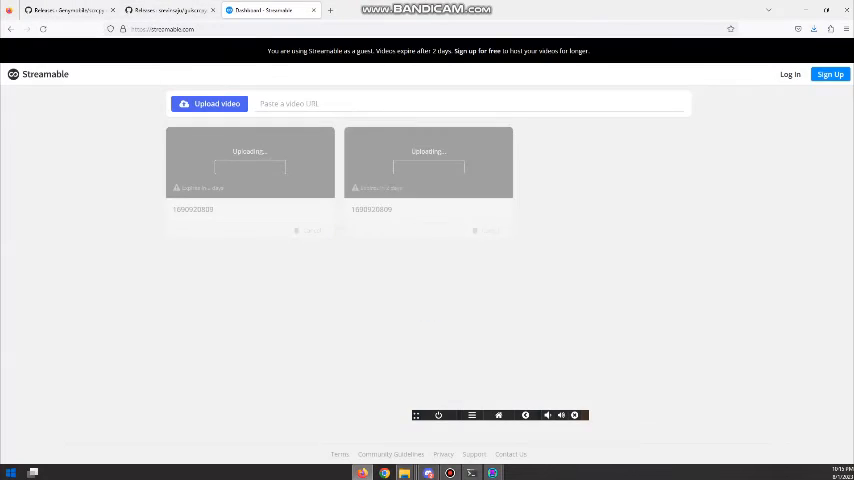